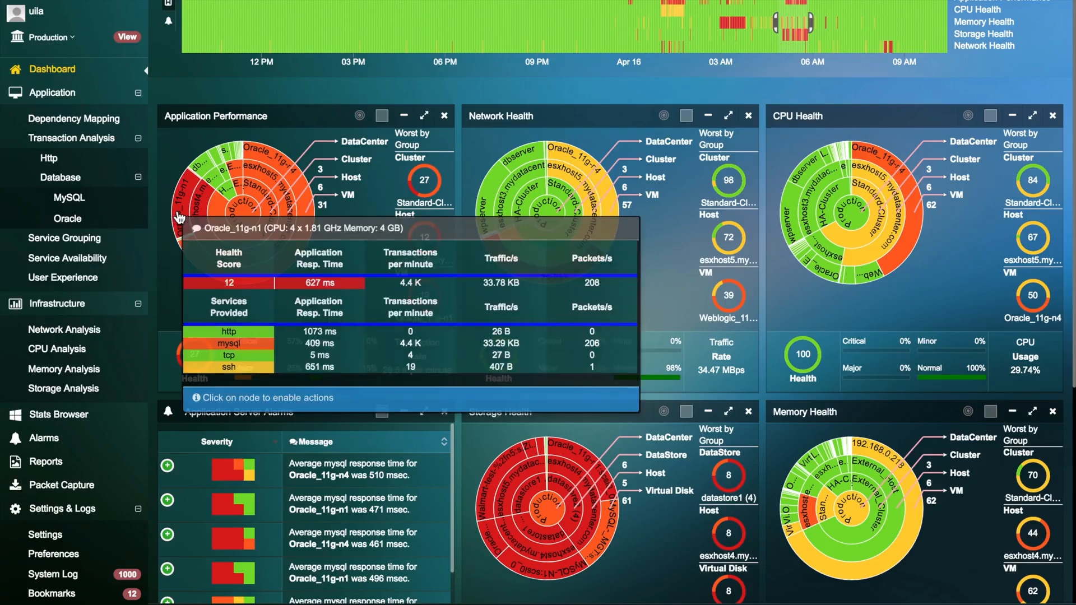
Show Oracle_11g-n1 health details and launch root-cause analysis for its MySQL slowdown
{"action": "left_click", "coordinate": [226, 261]}
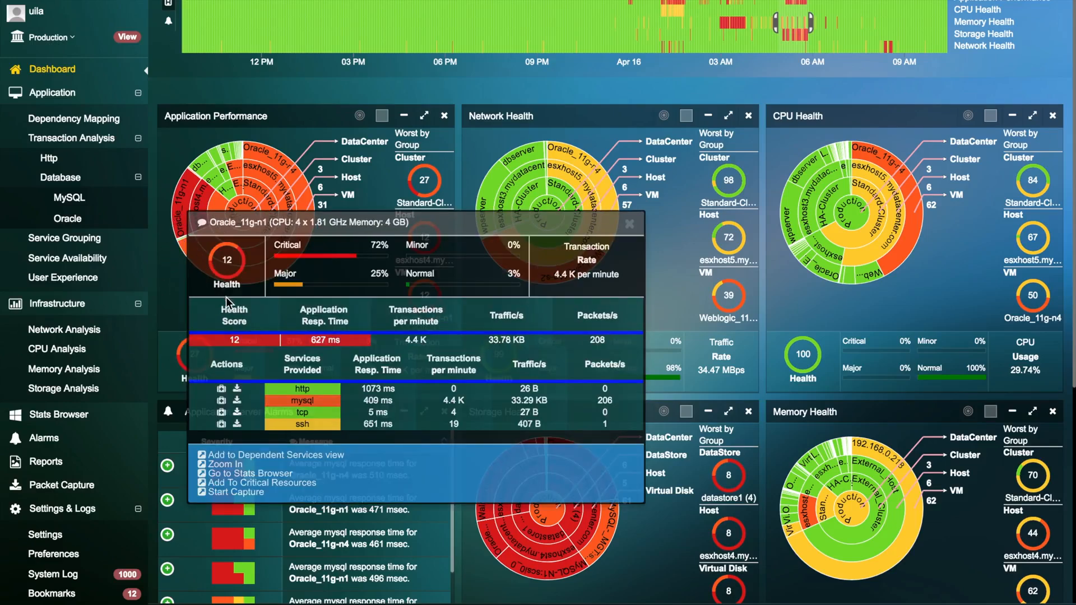
{"action": "mouse_move", "coordinate": [287, 401]}
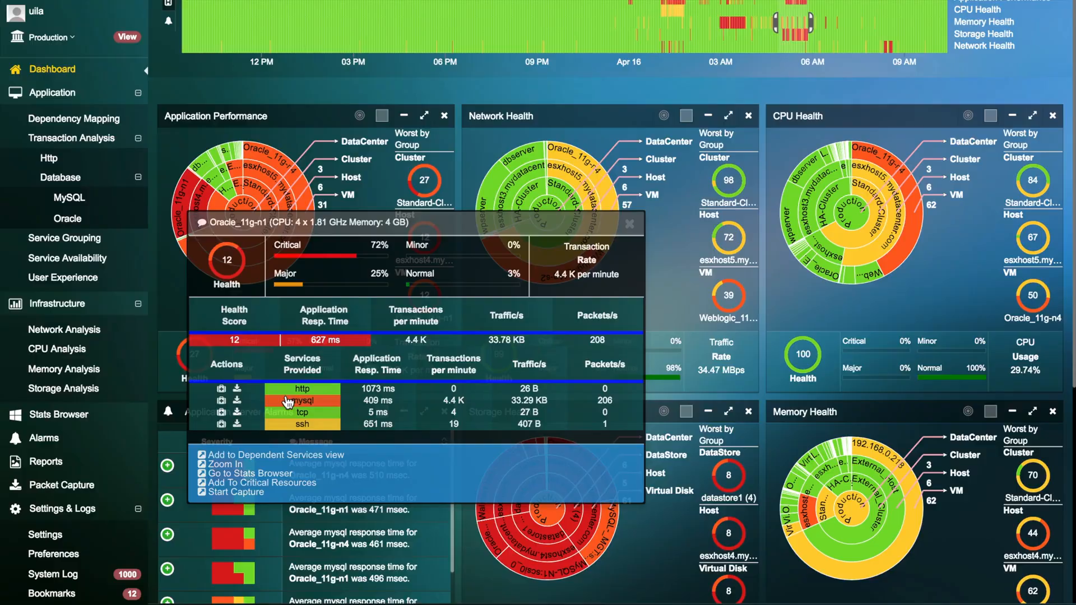
{"action": "left_click", "coordinate": [227, 465]}
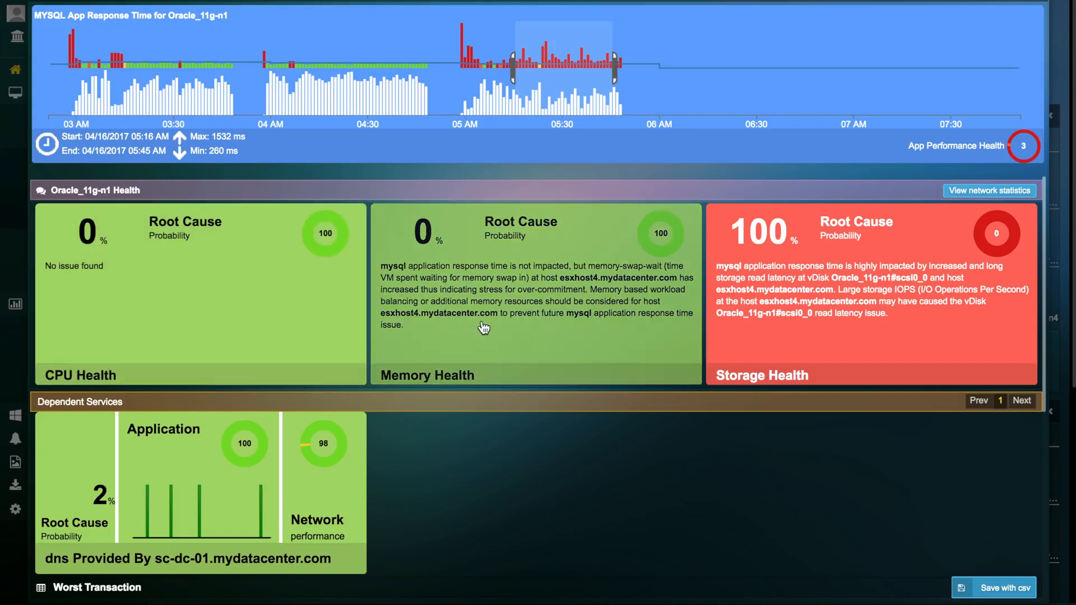
{"action": "mouse_move", "coordinate": [400, 479]}
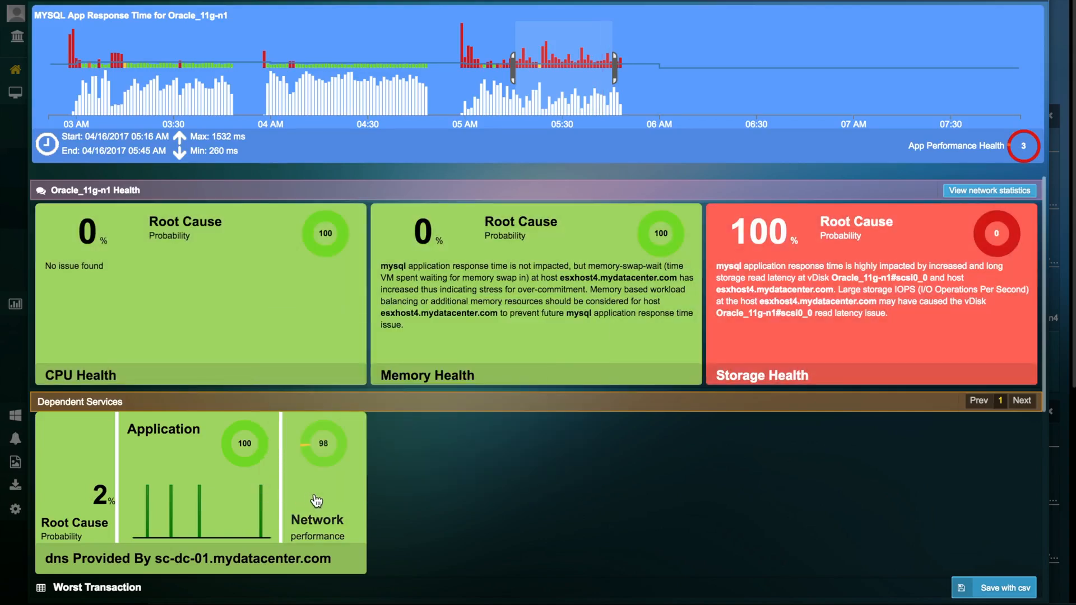
{"action": "mouse_move", "coordinate": [747, 402]}
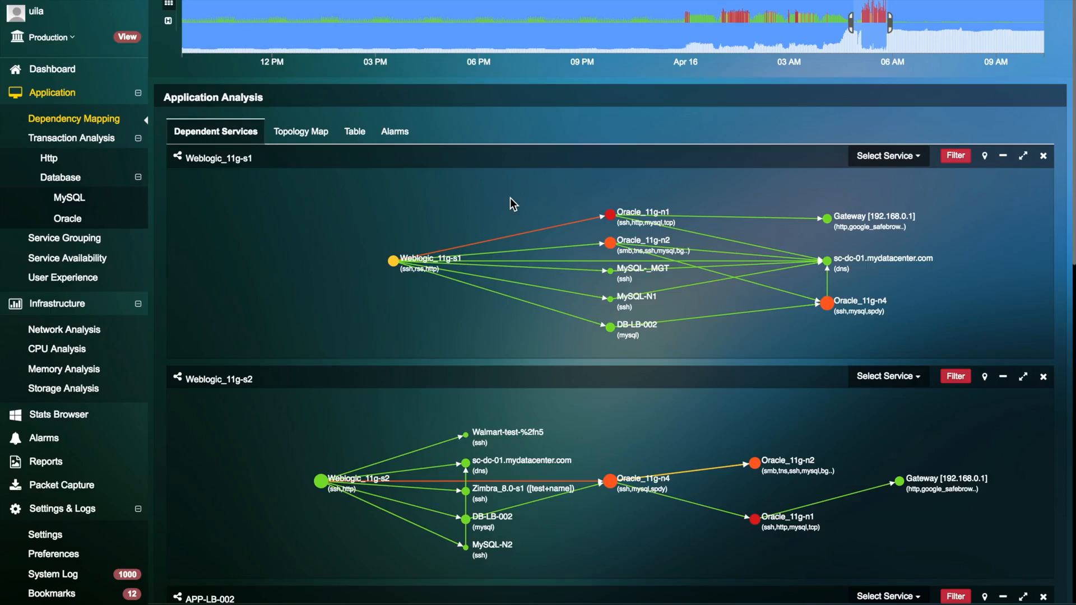
Inspect the Weblogic_11g-s1 to Oracle_11g-n1 link, then go to the Alarms list
{"action": "left_click", "coordinate": [524, 237]}
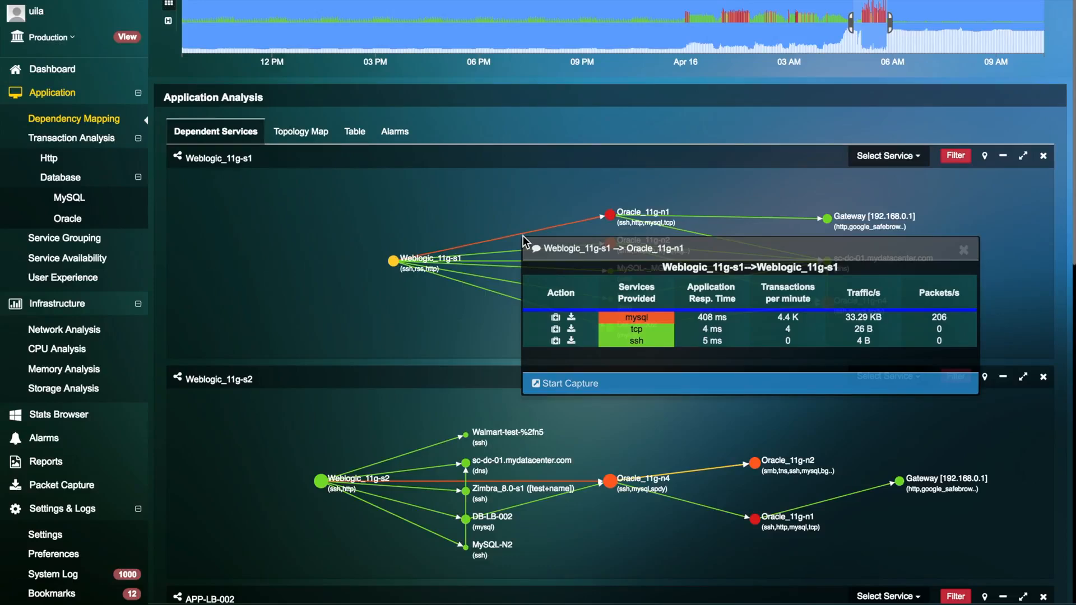
{"action": "left_click", "coordinate": [44, 438]}
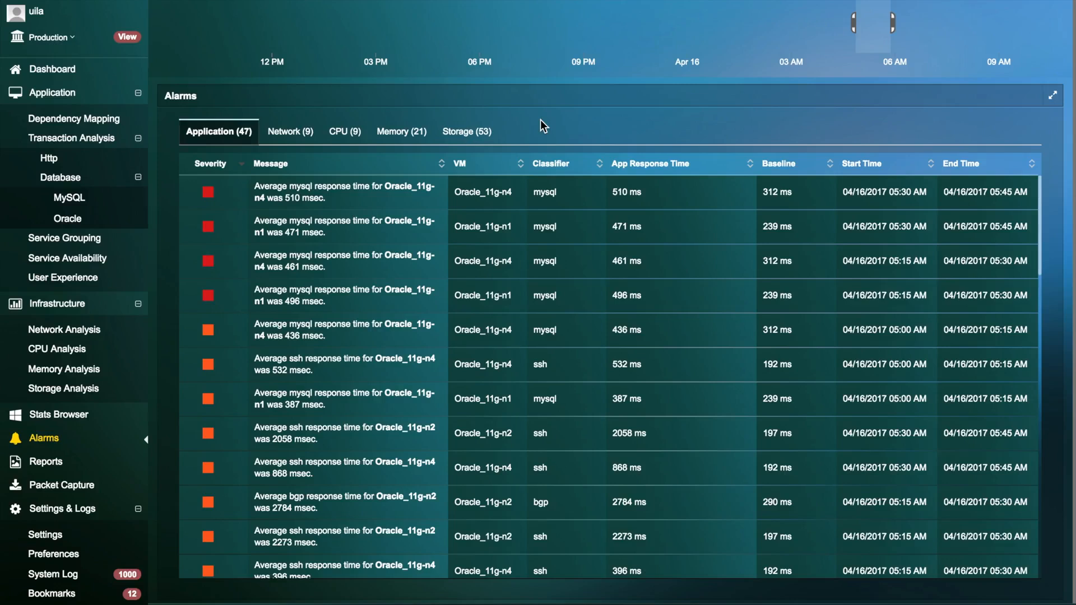
{"action": "mouse_move", "coordinate": [661, 142]}
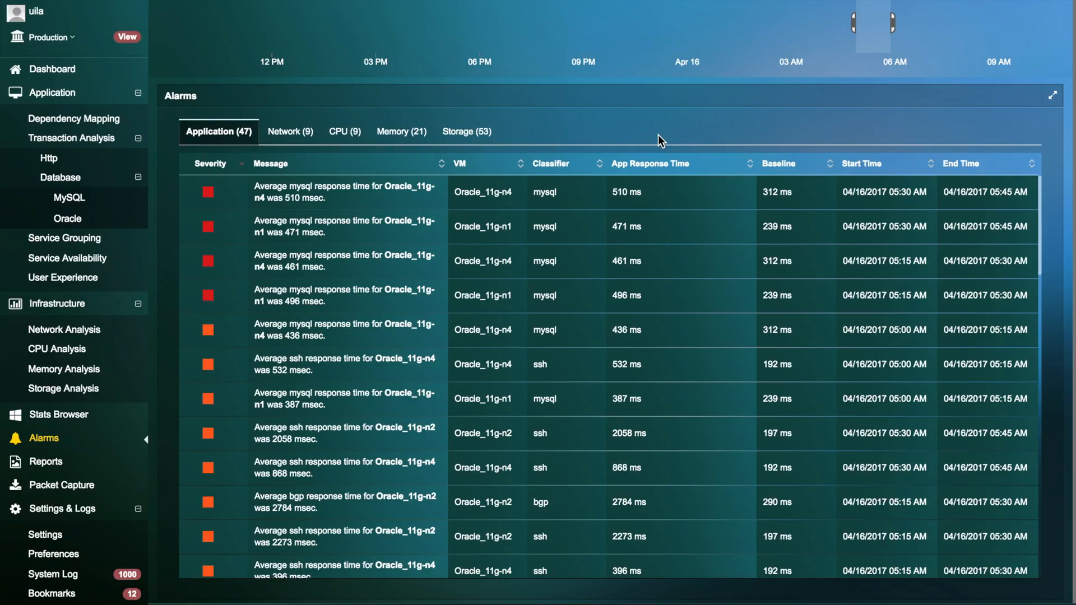
Return to the main Dashboard with its health overview panels
{"action": "left_click", "coordinate": [53, 68]}
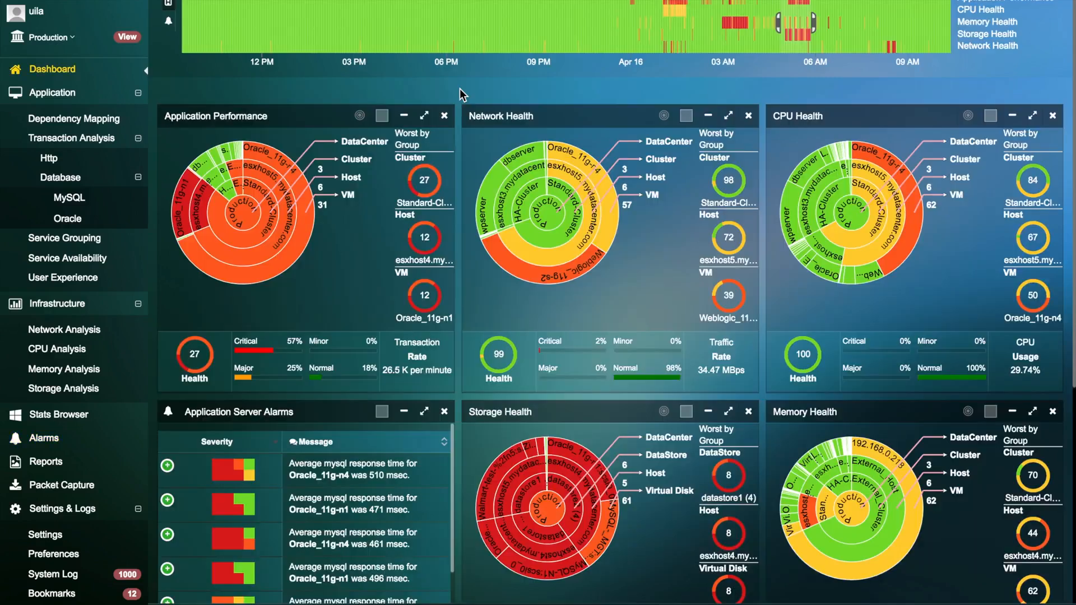